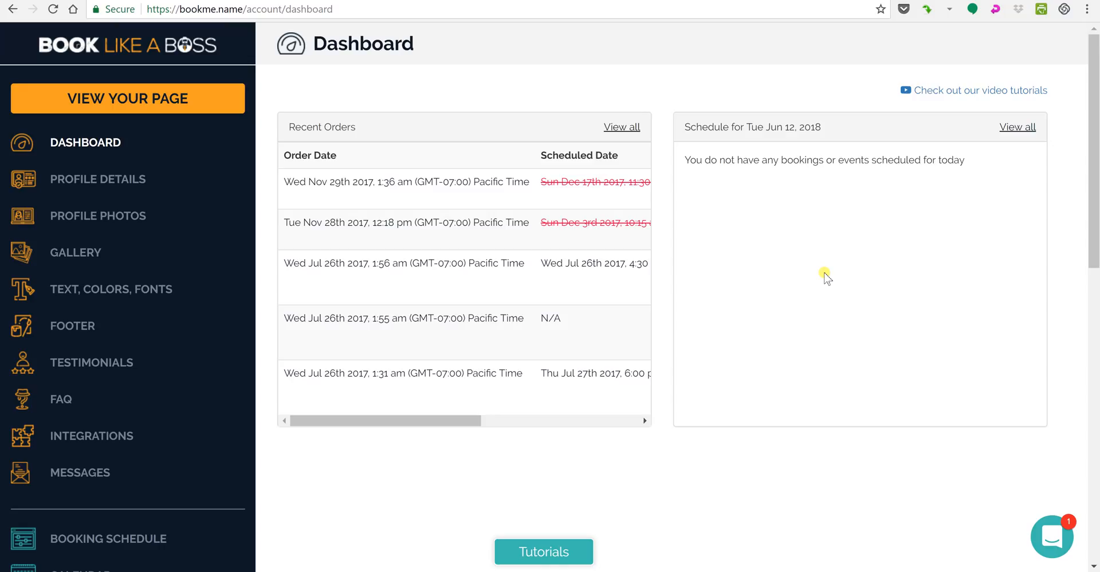
mouse_move(235, 278)
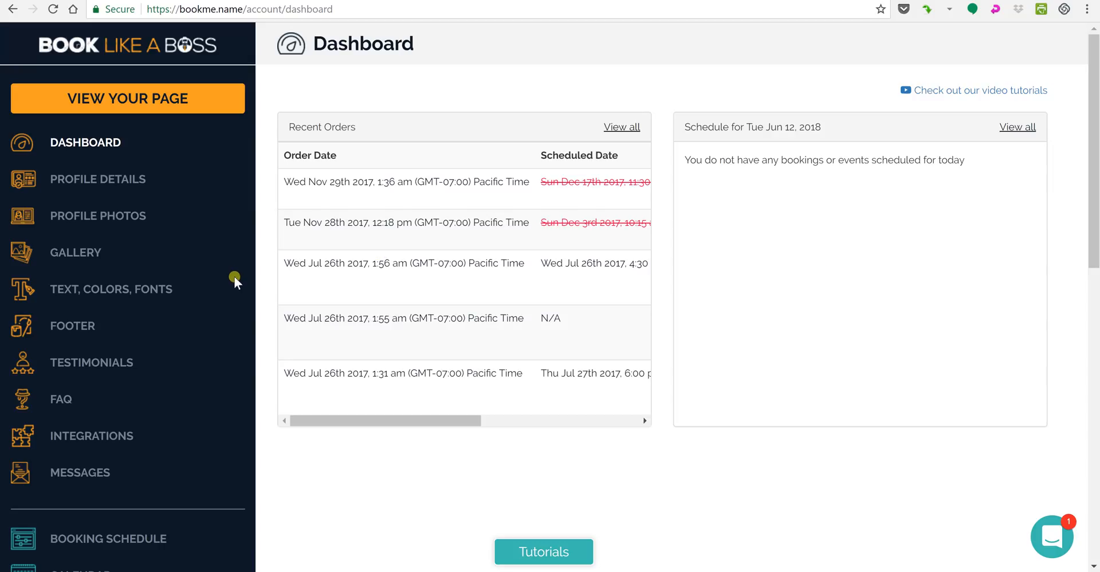
Step: Scroll down the sidebar and go to the Account Settings page
scroll("down", 3)
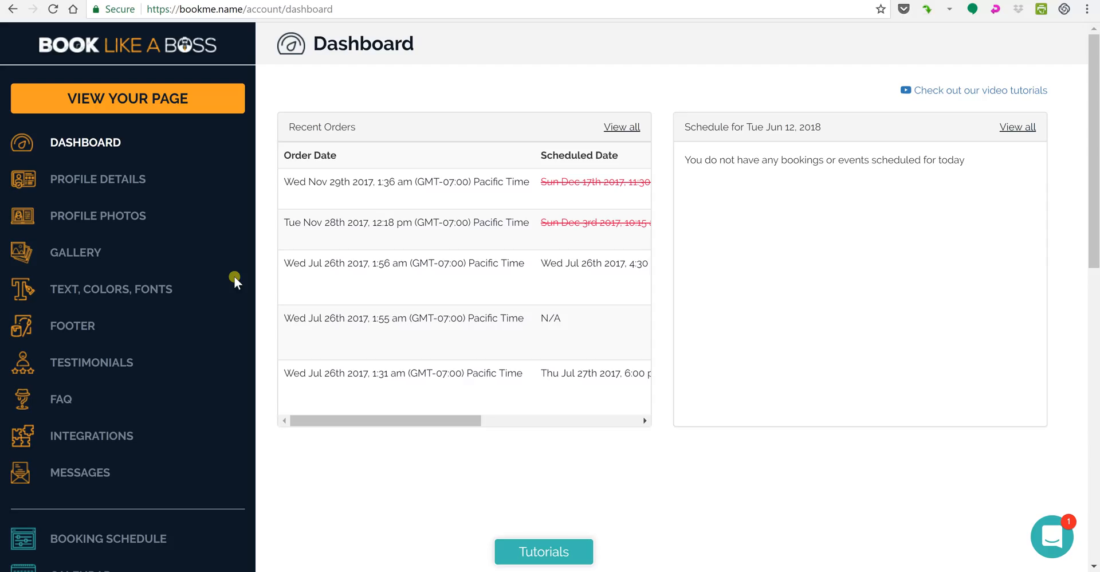
scroll("down", 3)
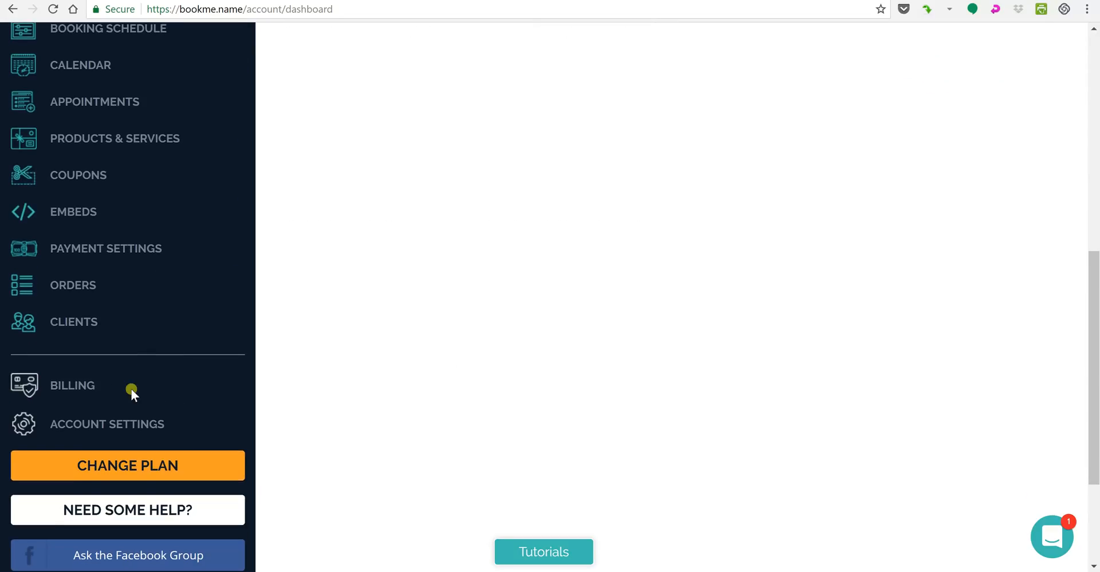
left_click(106, 424)
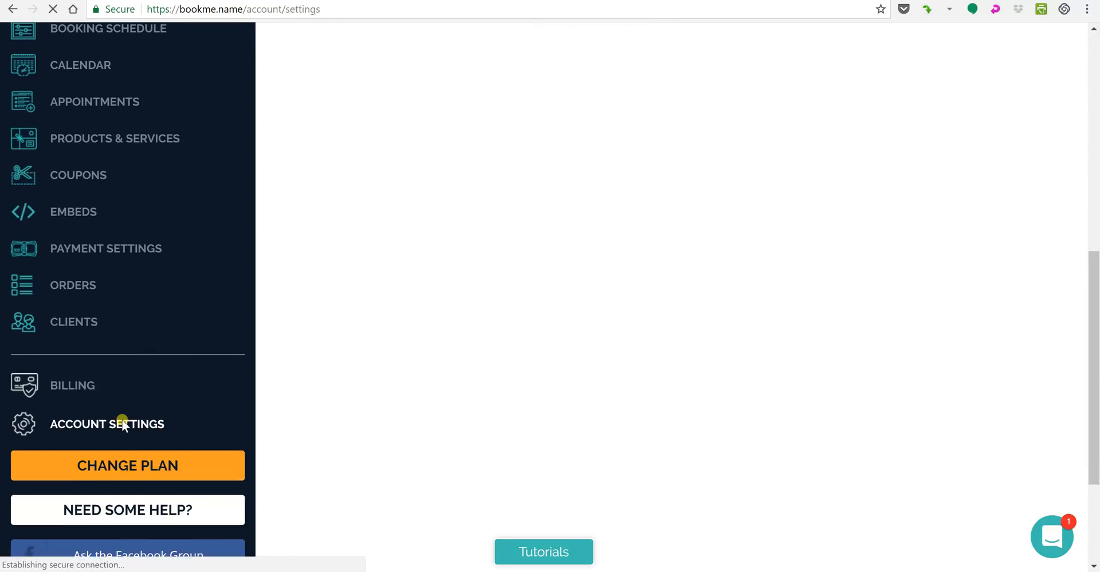
left_click(107, 423)
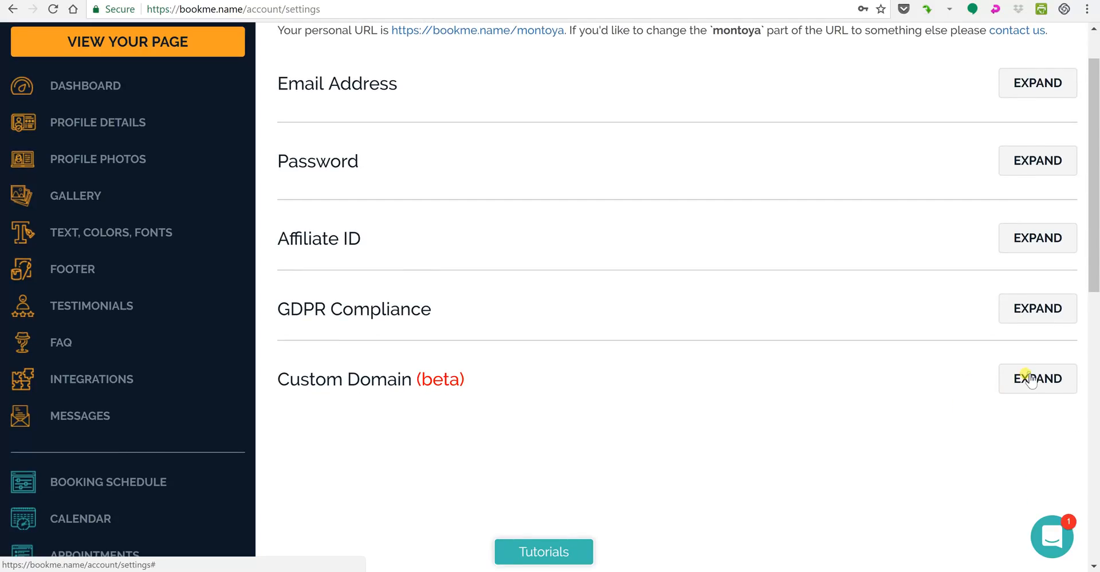
Step: Expand Custom Domain (beta) to reveal the domain field and CNAME steps
left_click(1037, 378)
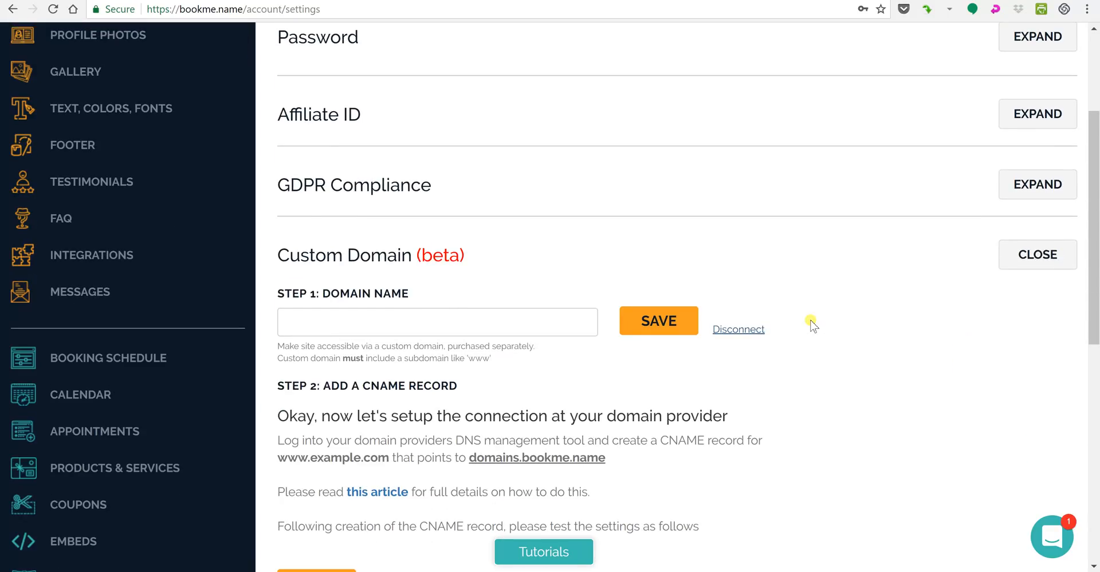
scroll("down", 3)
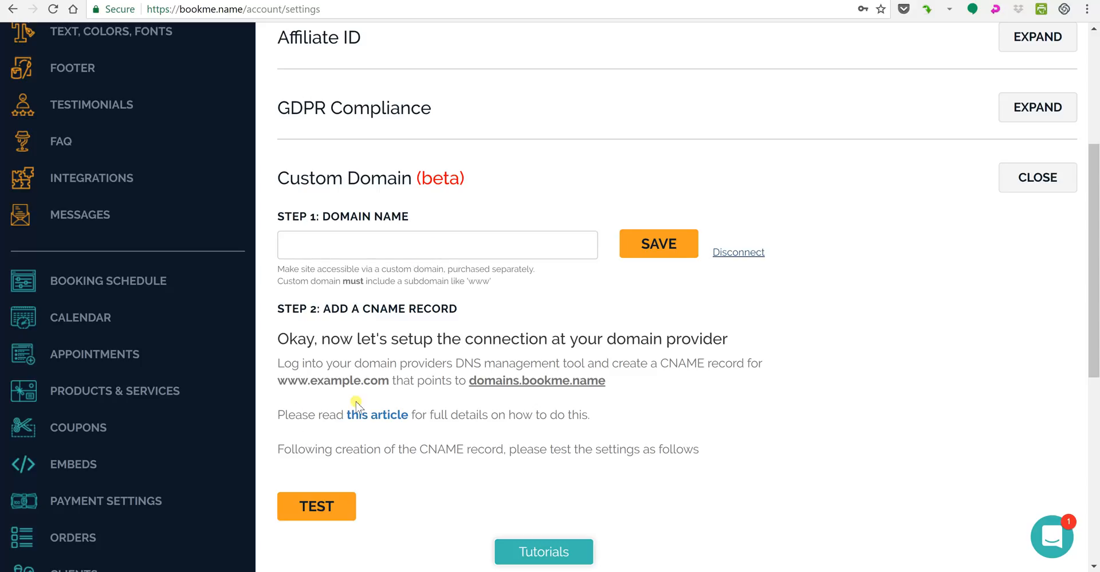
left_click(437, 244)
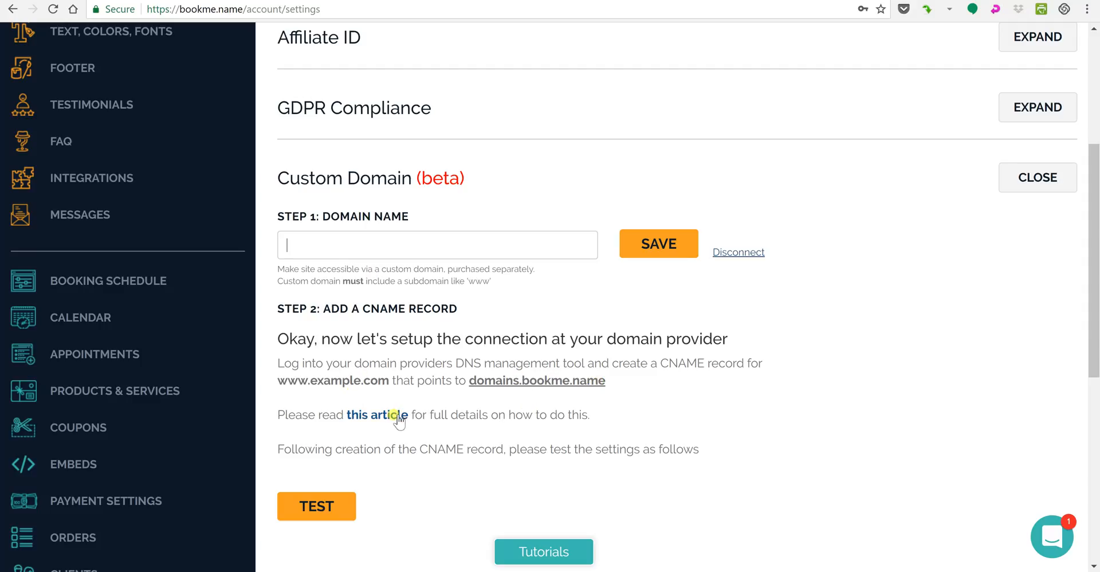
mouse_move(413, 375)
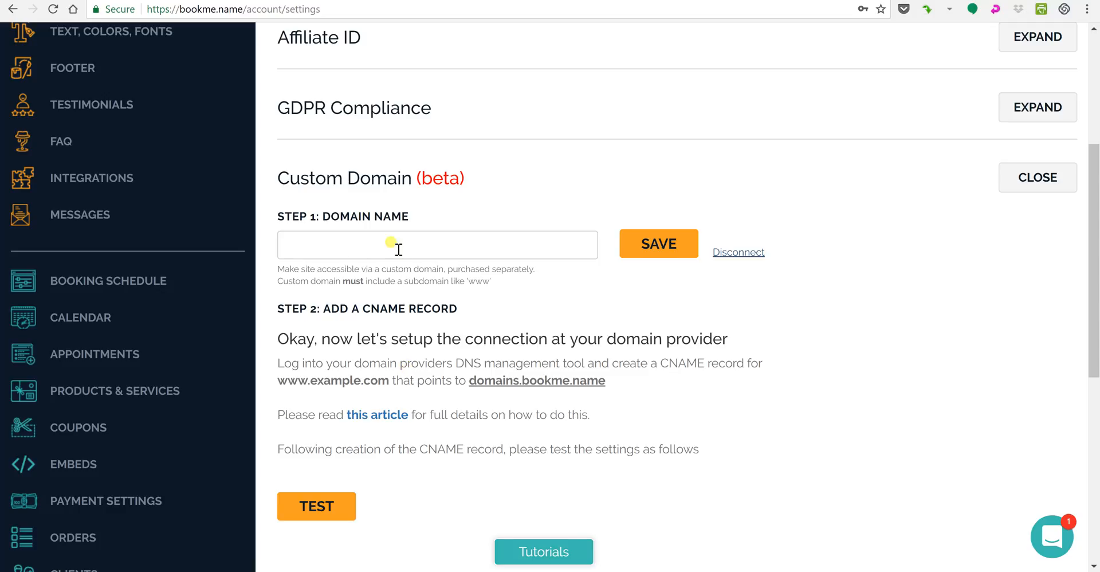
Step: Enter bookme.peerbid.com in the Step 1 Domain Name field
type("book")
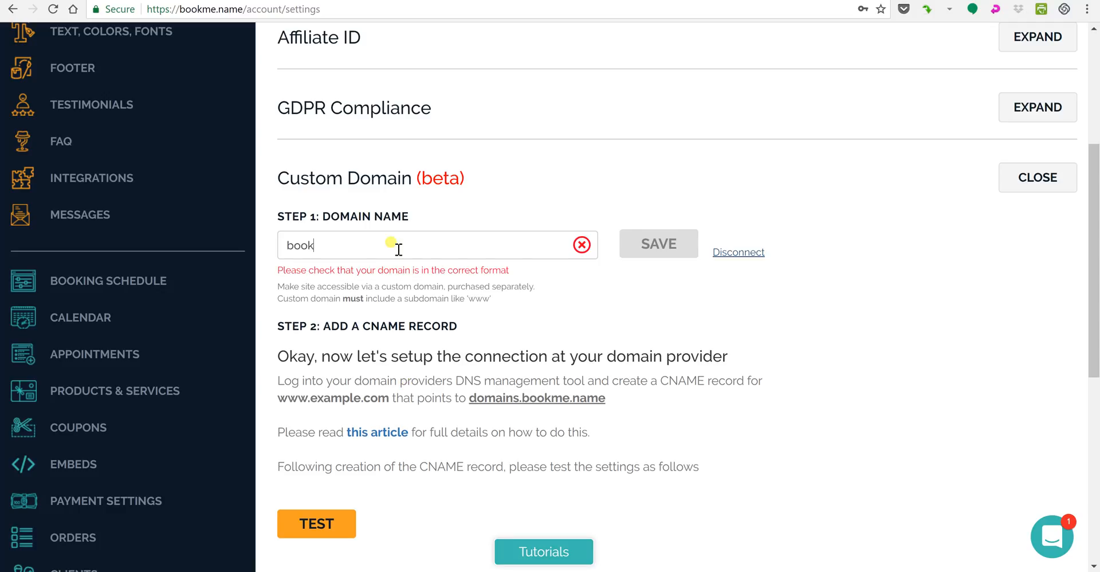
type("me")
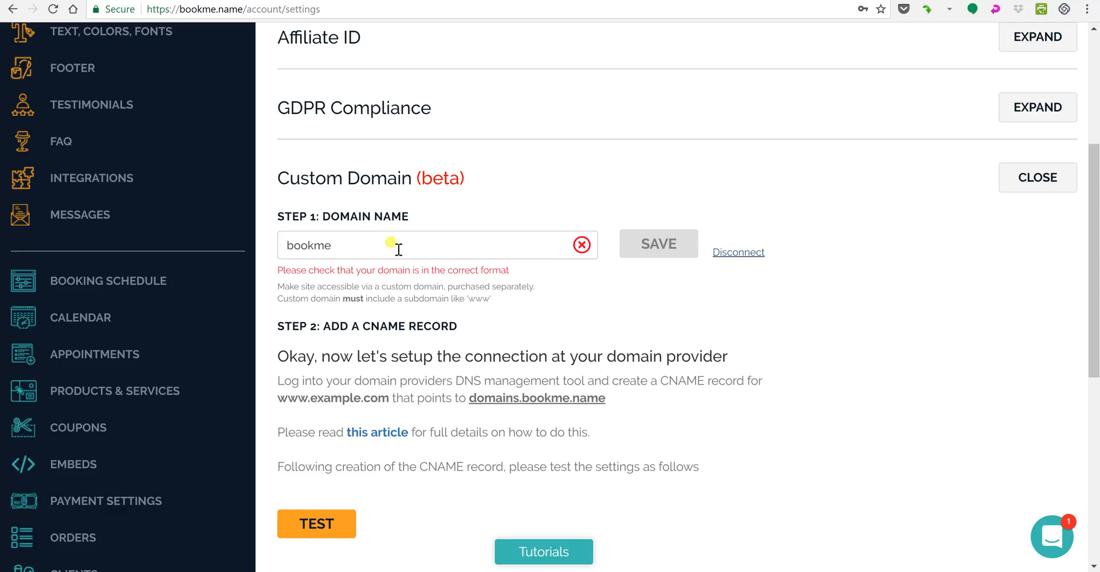
type(".p")
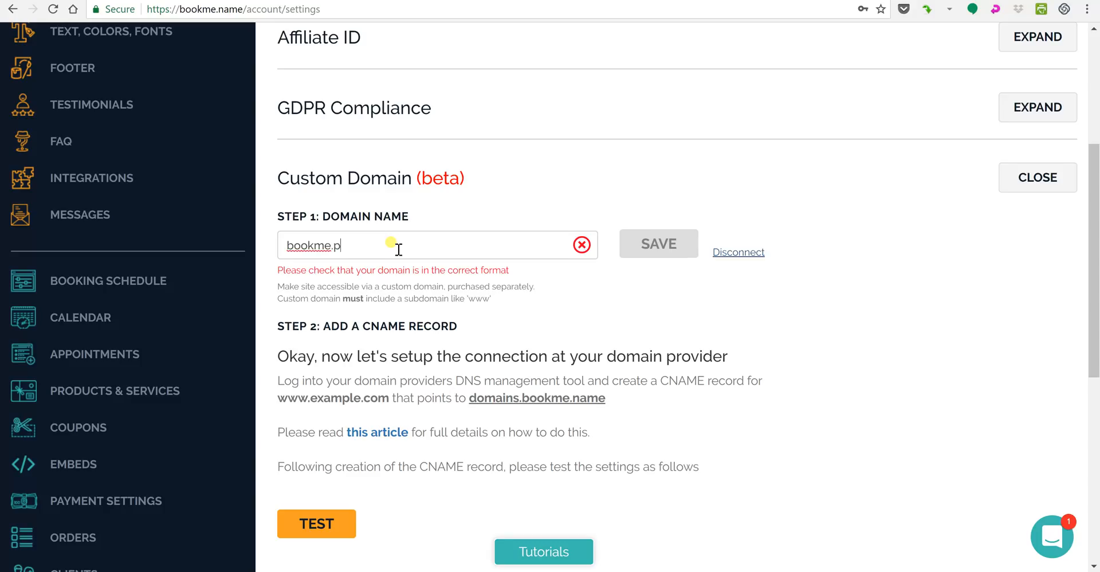
type("eerbid")
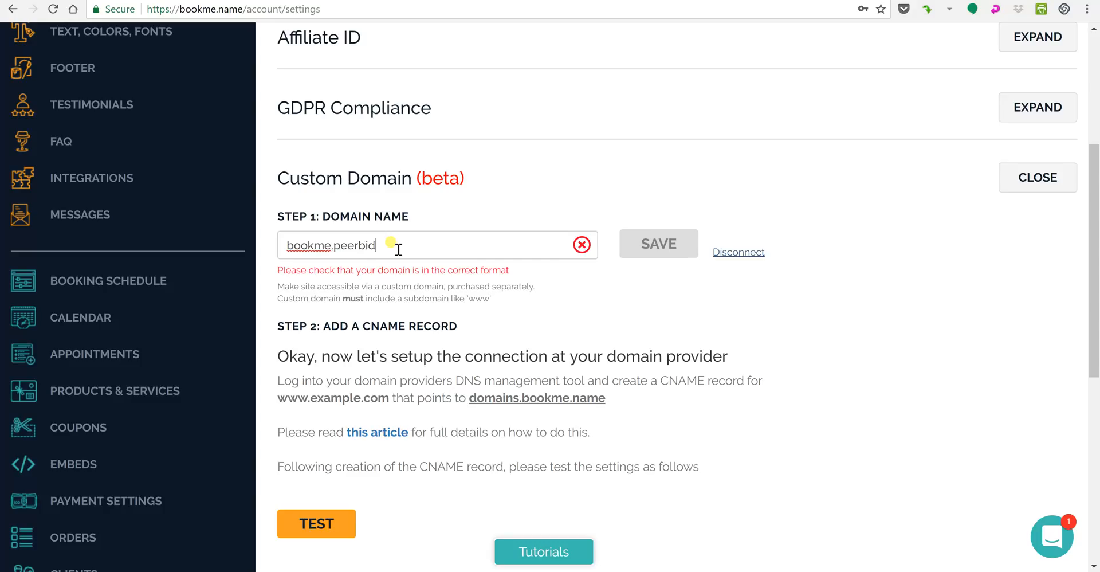
type(".com")
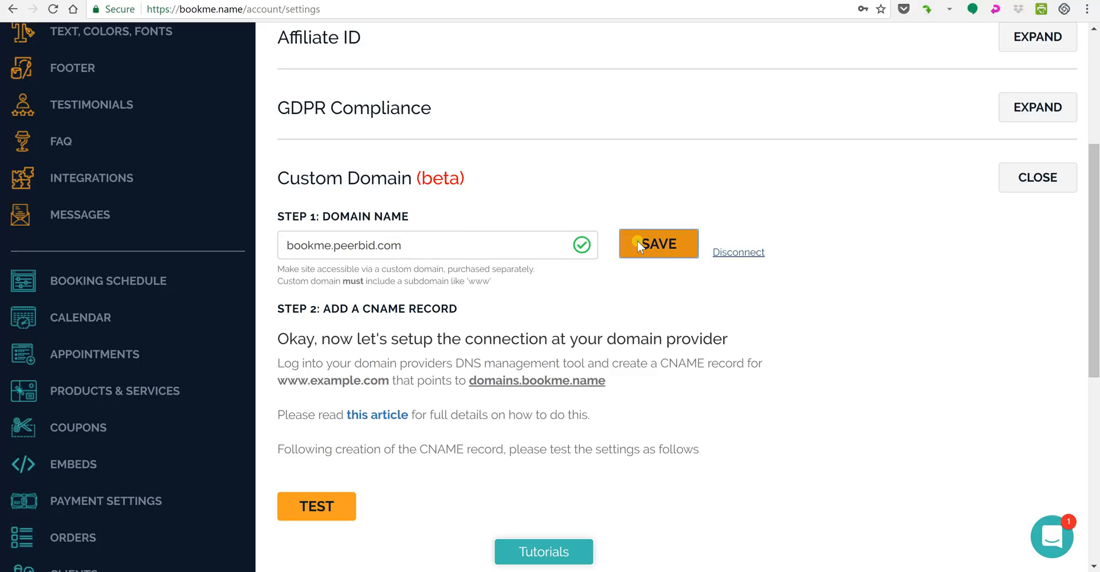
Step: Save bookme.peerbid.com and scroll down to the Step 2 CNAME instructions
left_click(657, 243)
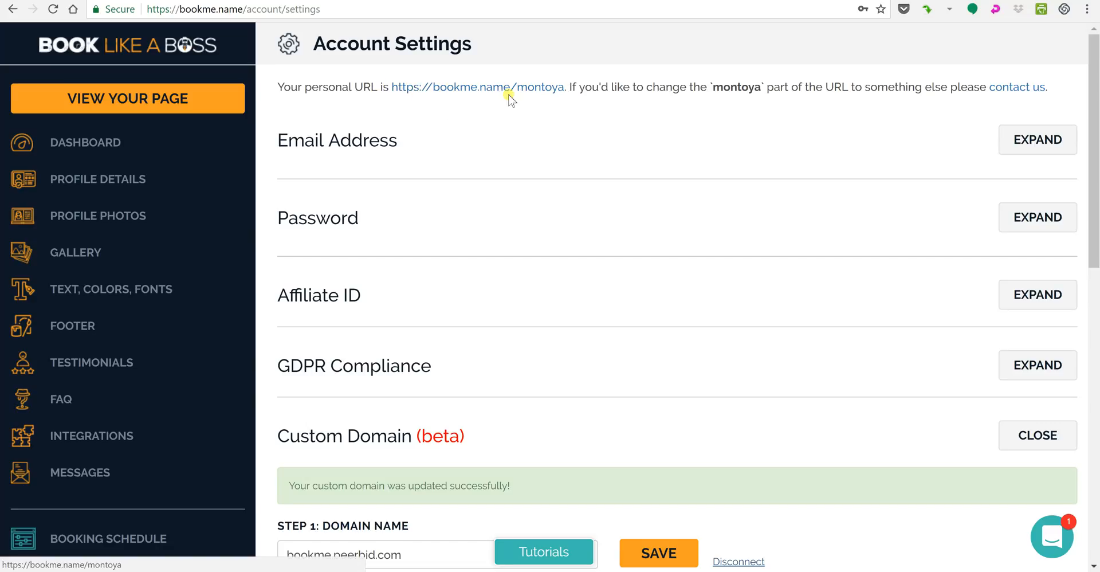
scroll("down", 3)
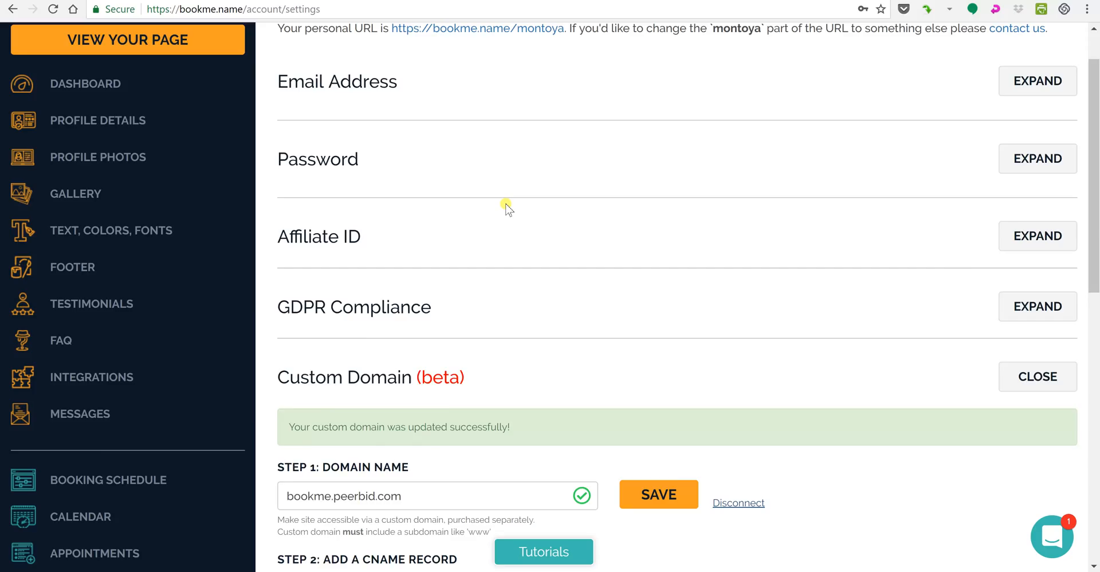
scroll("down", 3)
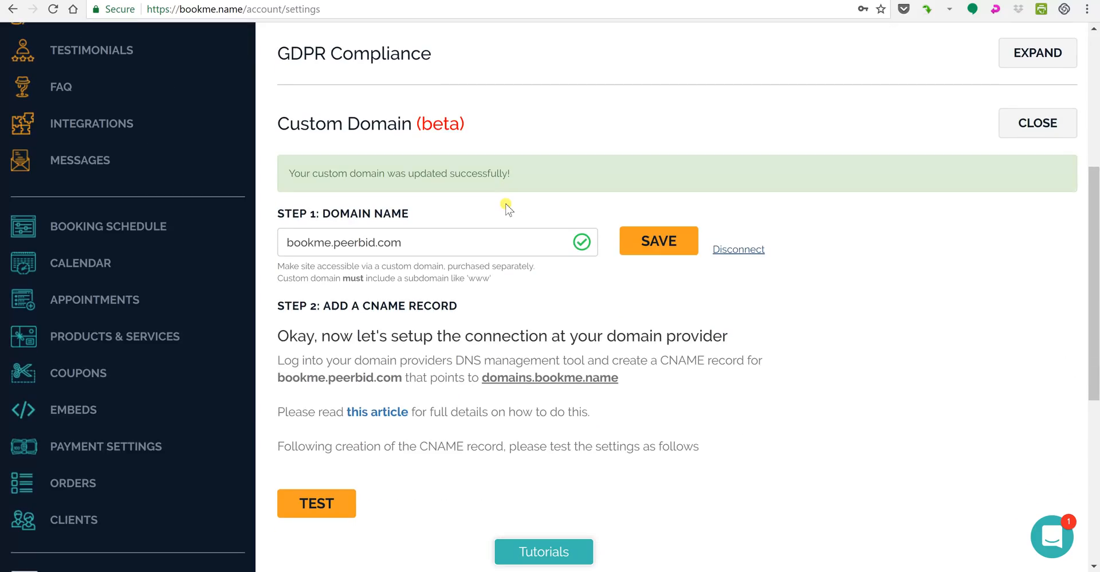
scroll("down", 3)
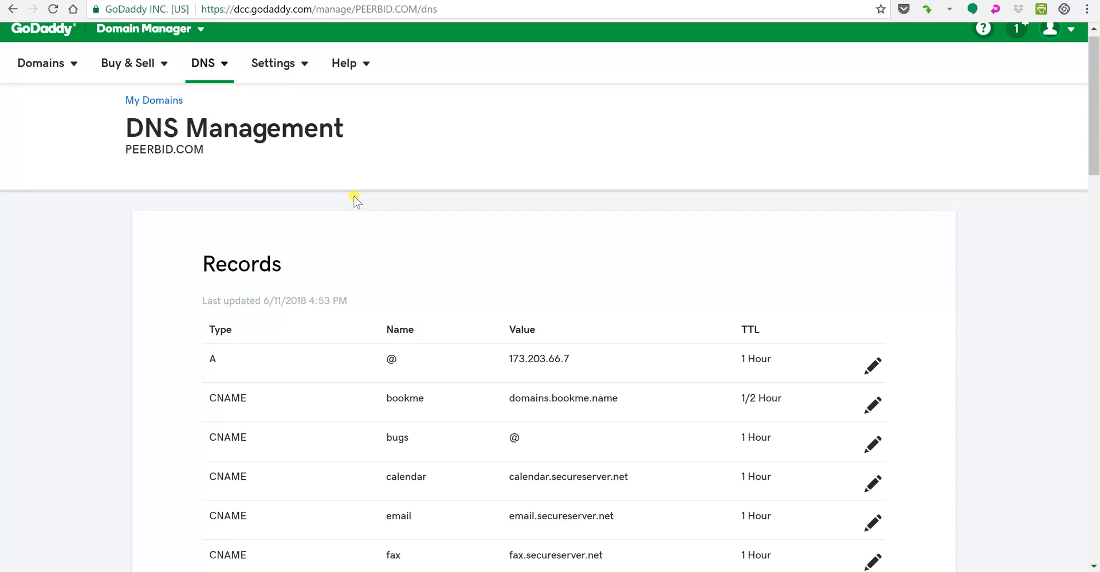
mouse_move(181, 169)
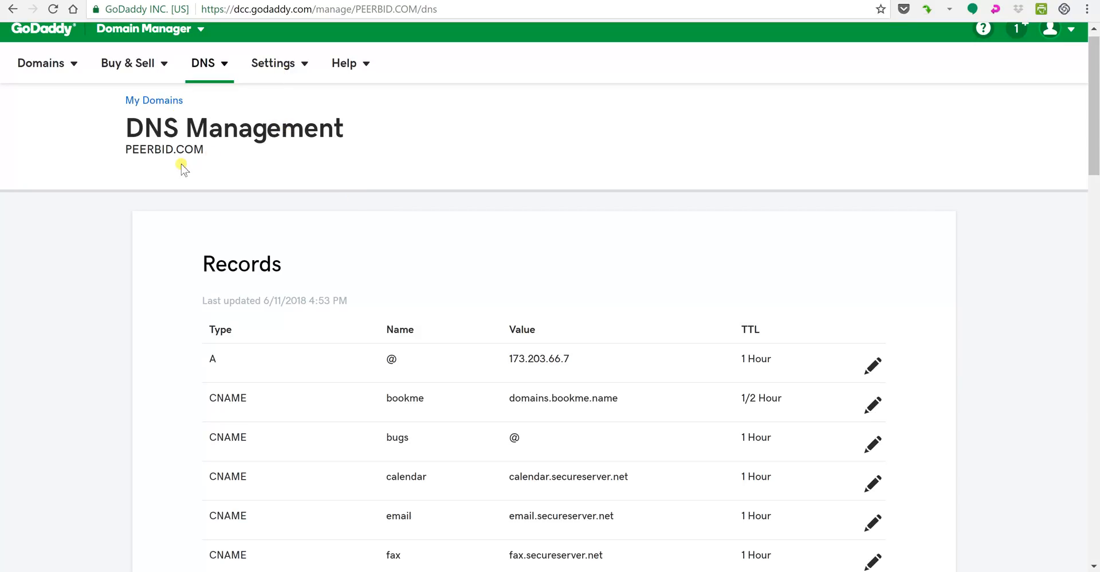
Step: Scroll PEERBID.COM's DNS records to find the bookme CNAME to domains.bookme.name
scroll("down", 3)
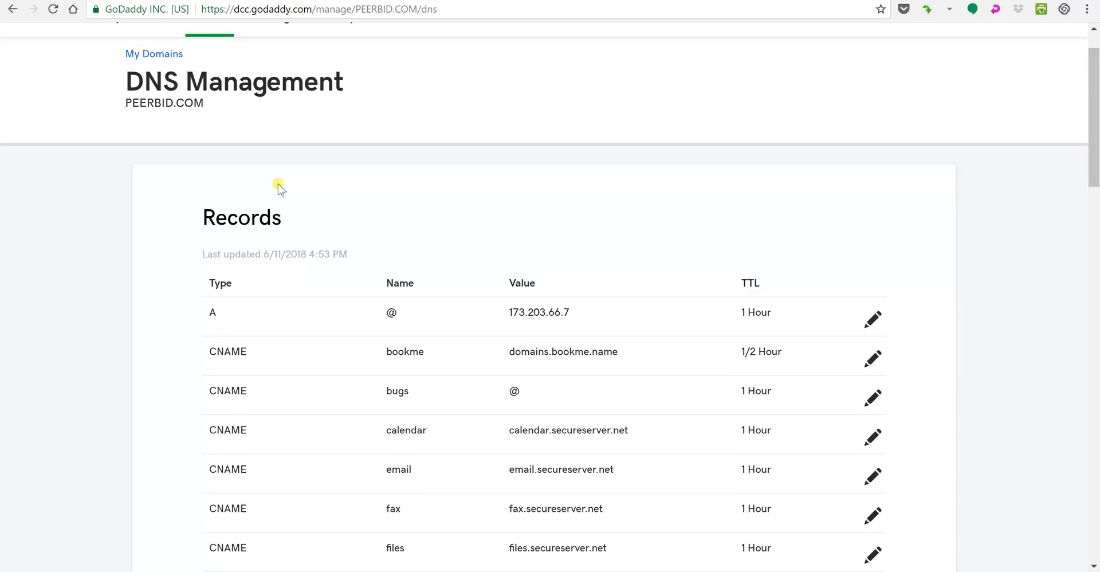
scroll("down", 3)
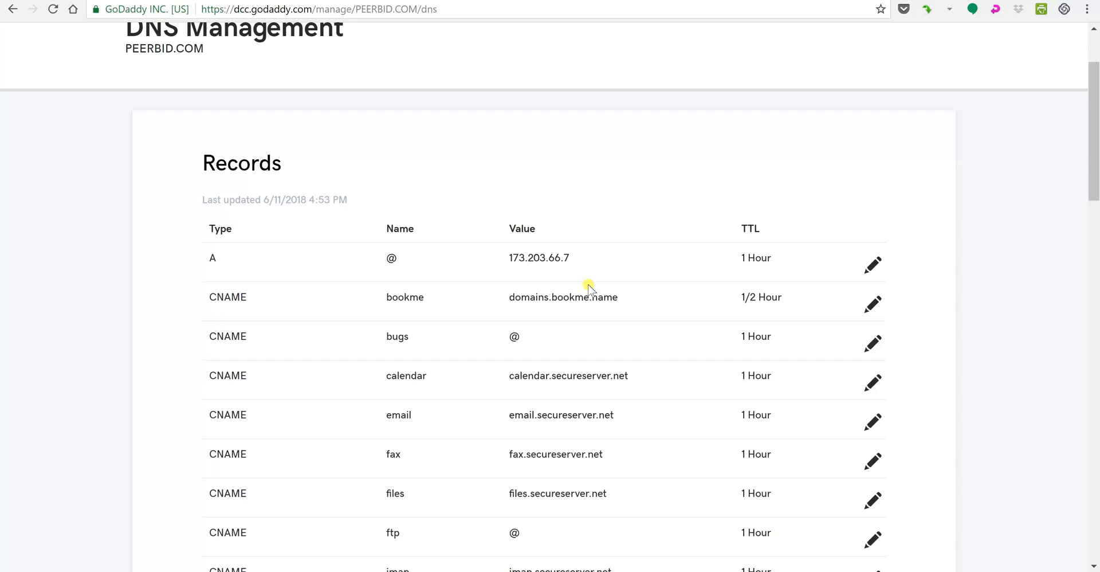
scroll("down", 3)
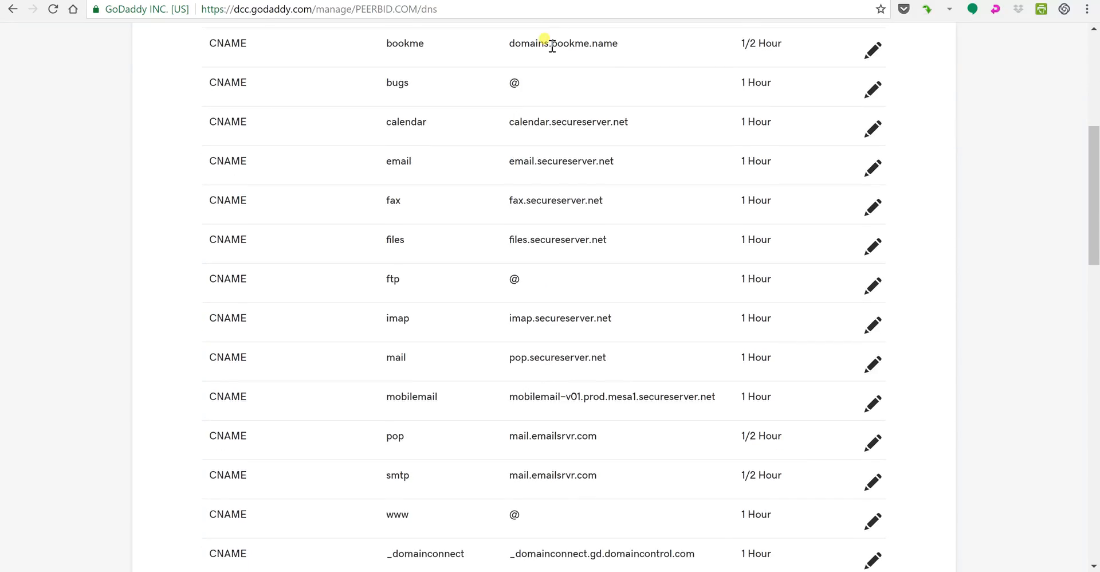
mouse_move(610, 55)
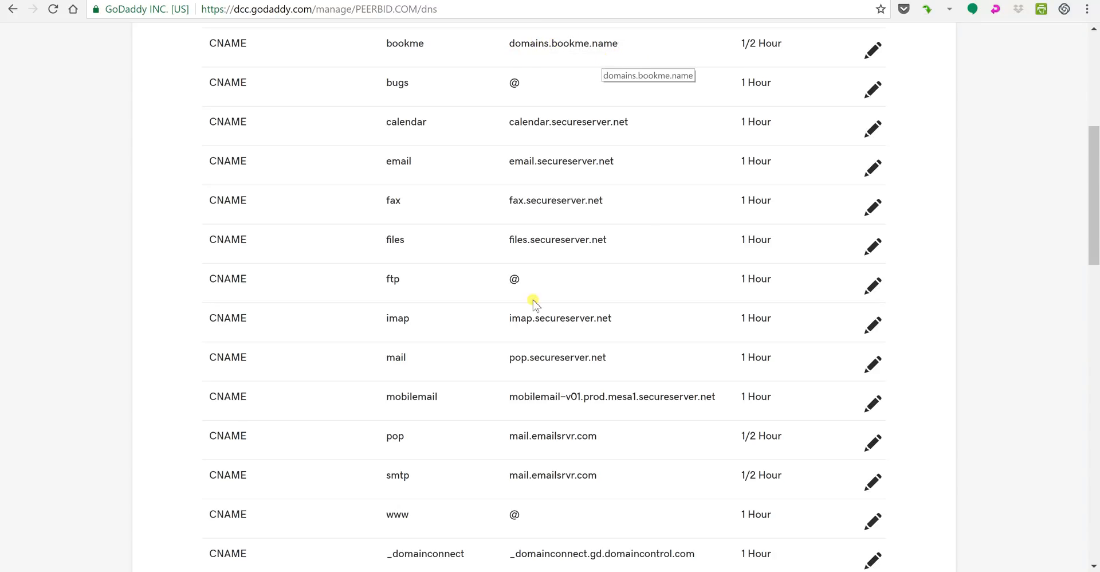
scroll("down", 3)
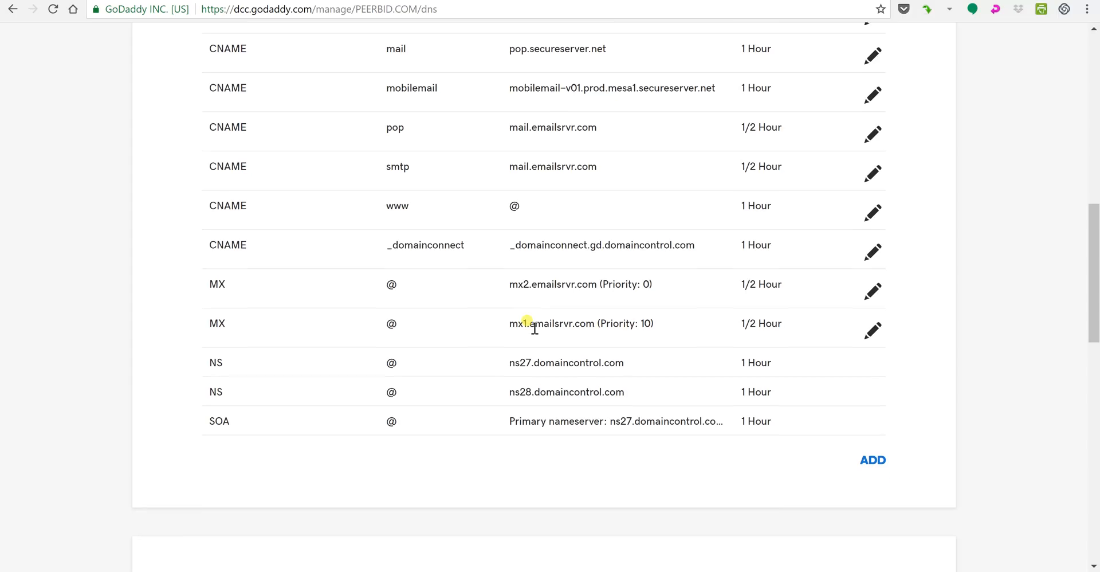
Step: Add a CNAME record for host bookme pointing to domains.bookme.name
left_click(872, 460)
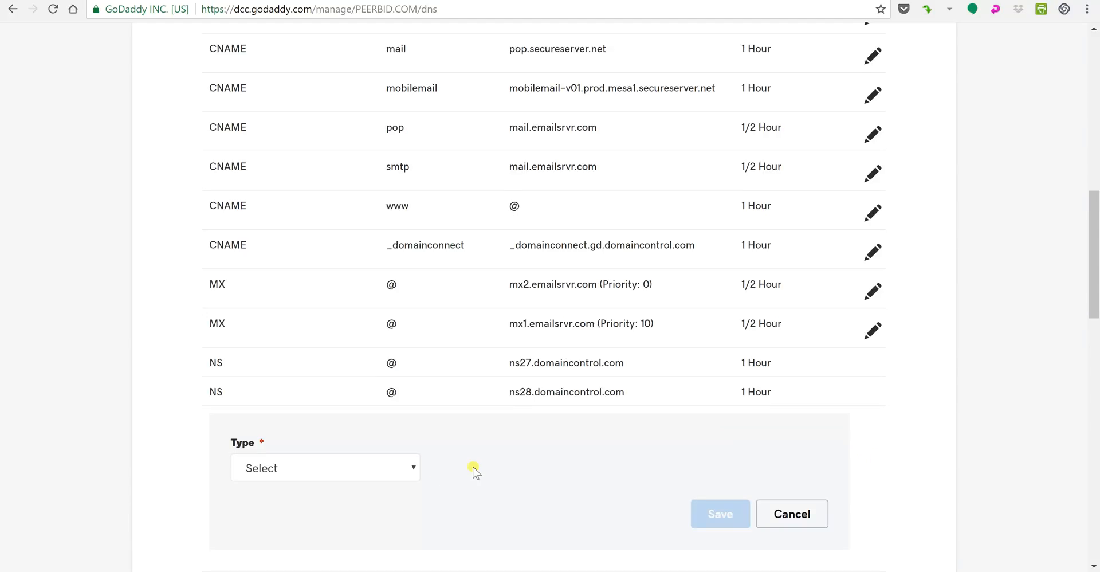
left_click(325, 468)
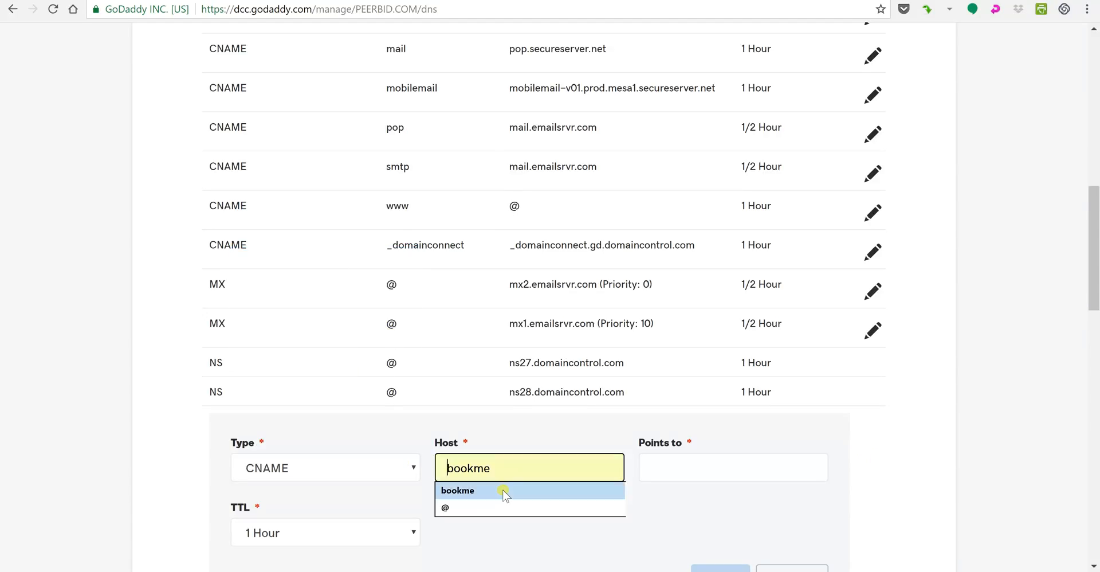
left_click(458, 490)
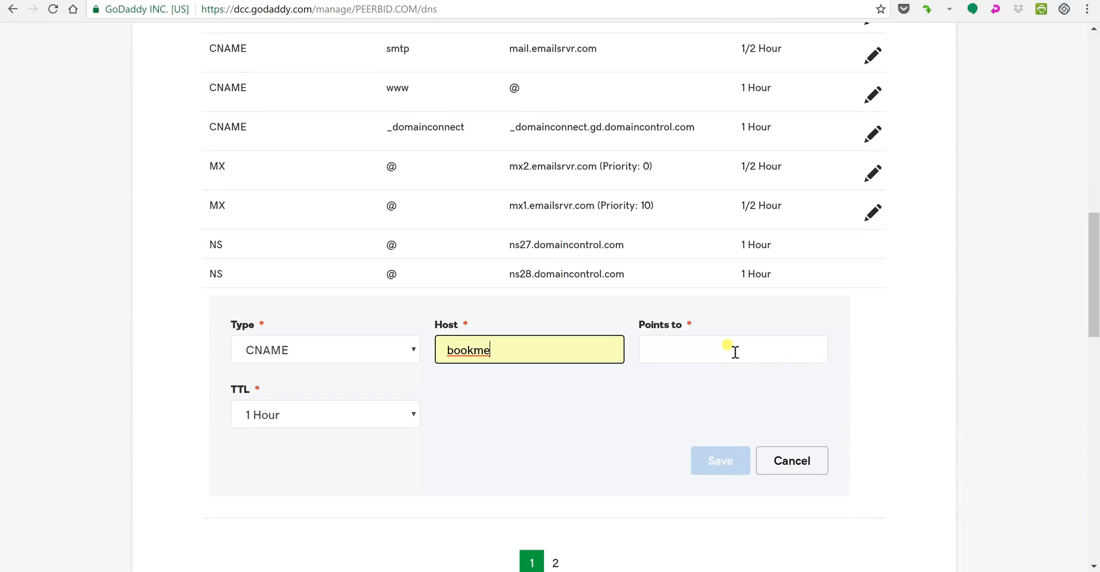
type("domains.bookme.name")
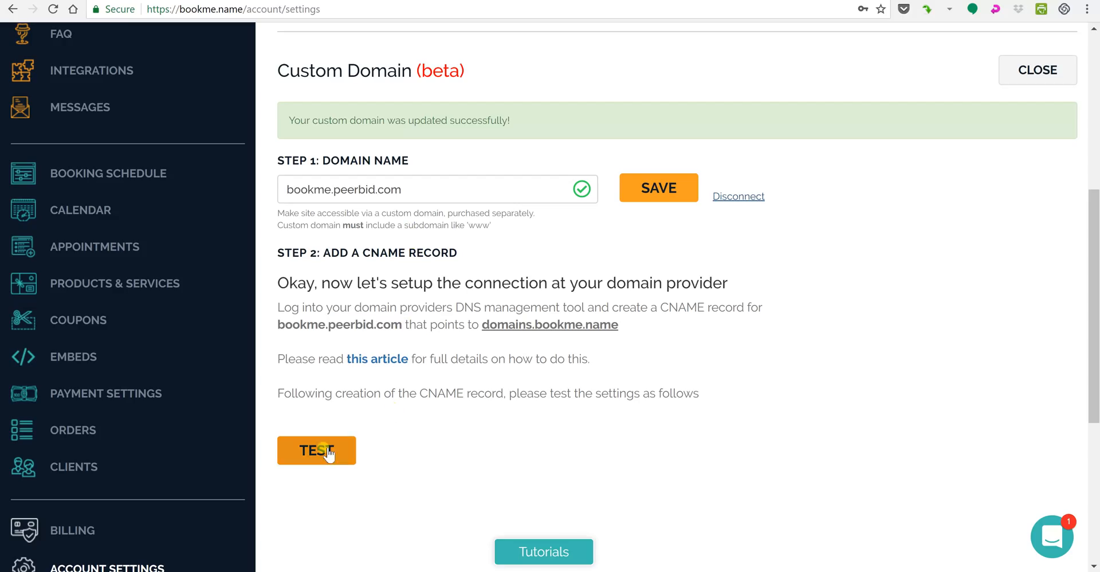
Step: Test the domain, reload Account Settings, and view the bookme.peerbid.com booking page
left_click(317, 450)
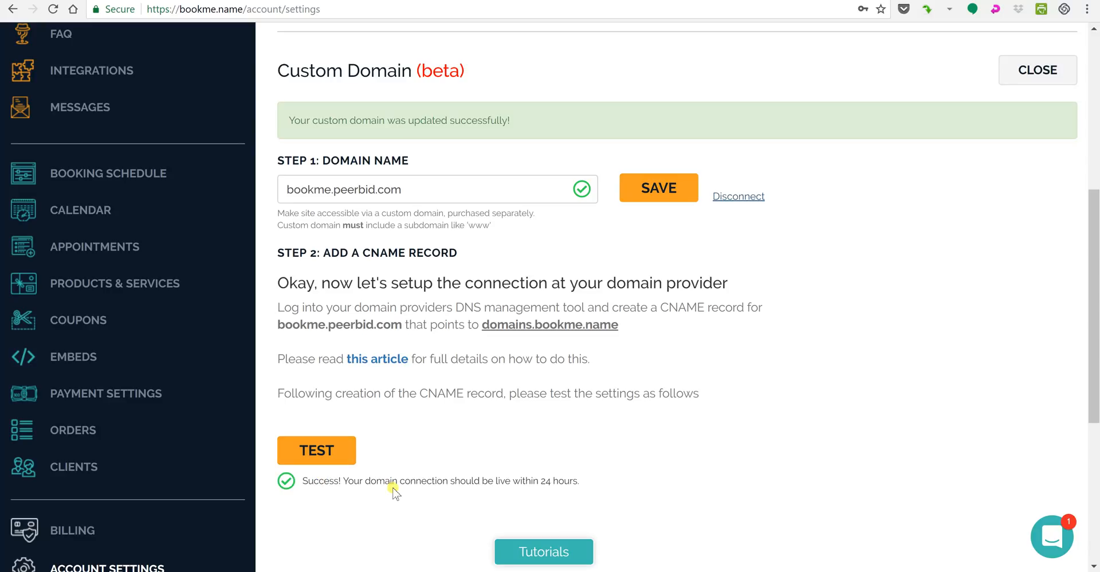
mouse_move(571, 425)
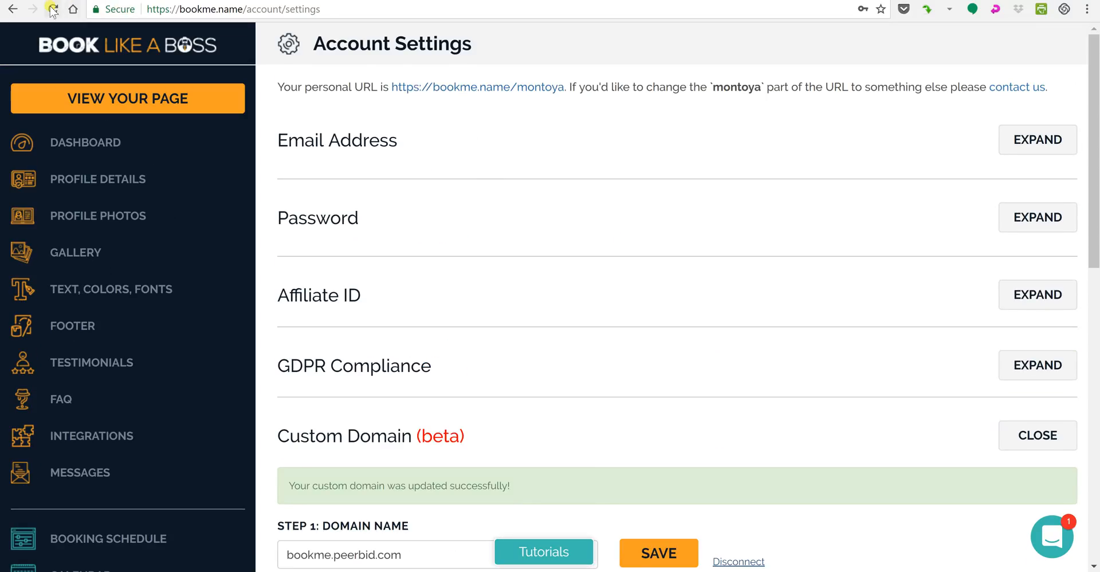
left_click(1037, 435)
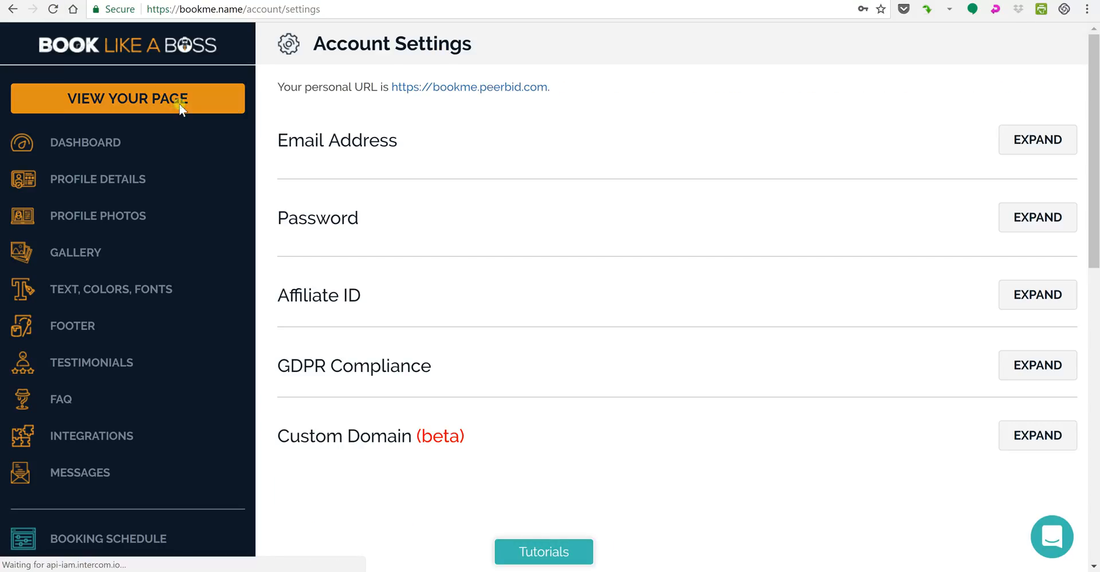
left_click(126, 98)
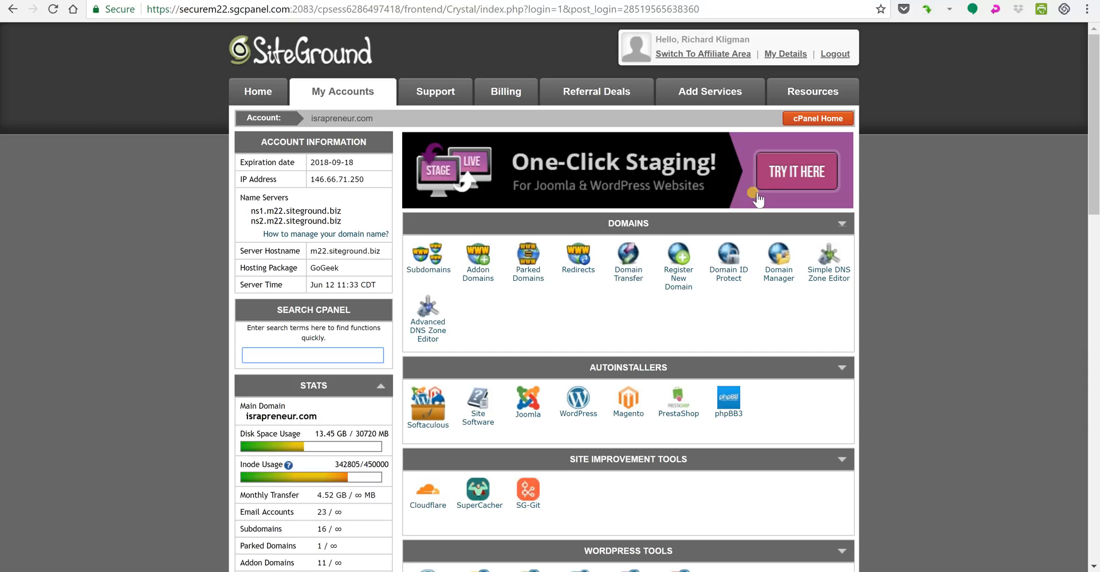
mouse_move(882, 275)
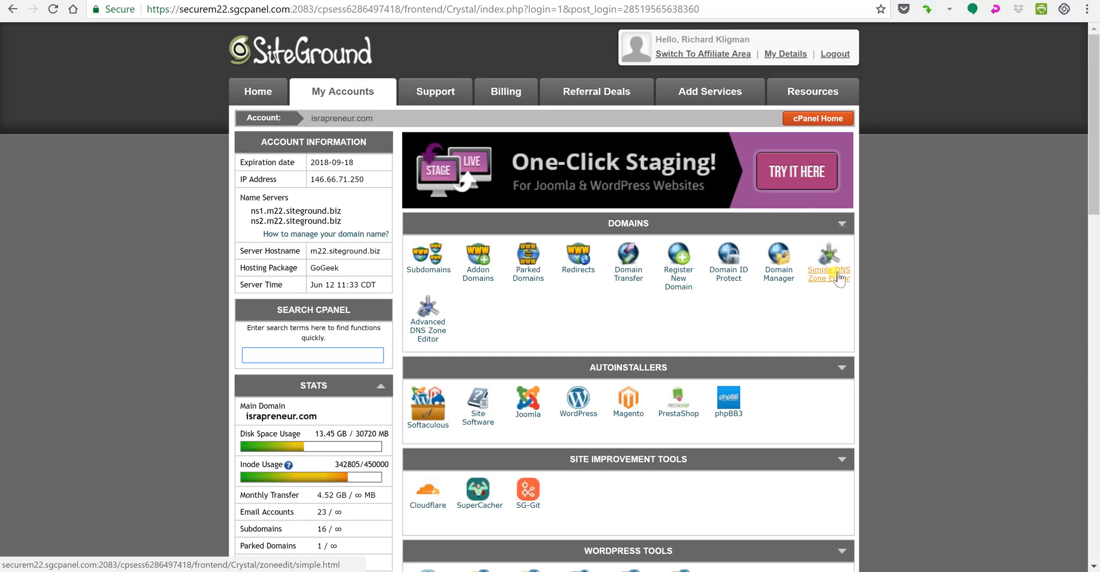
Step: Open the Simple DNS Zone Editor and select the nachum.co domain
left_click(828, 272)
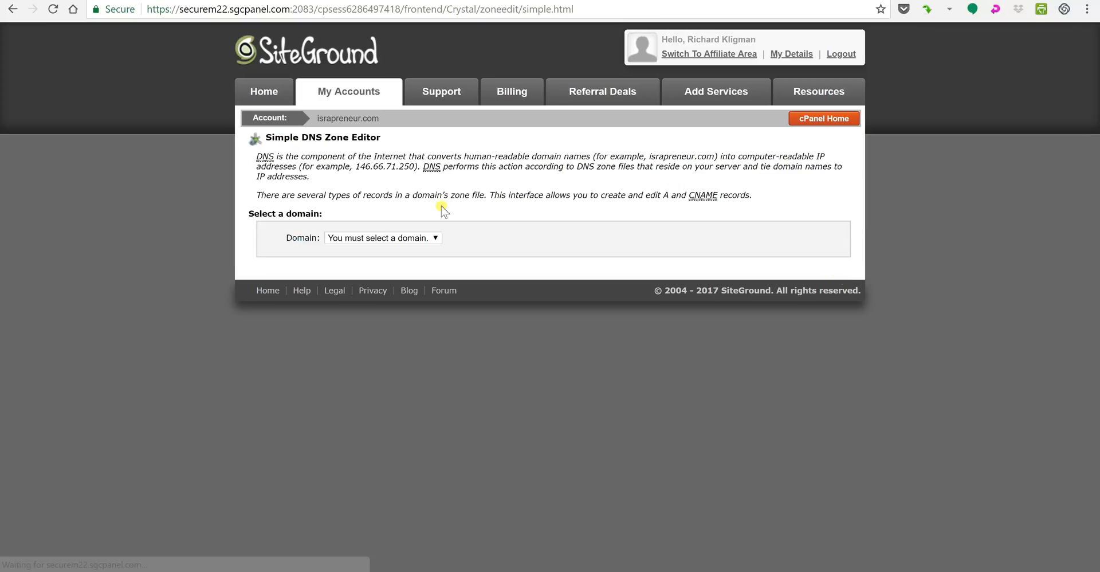
left_click(382, 238)
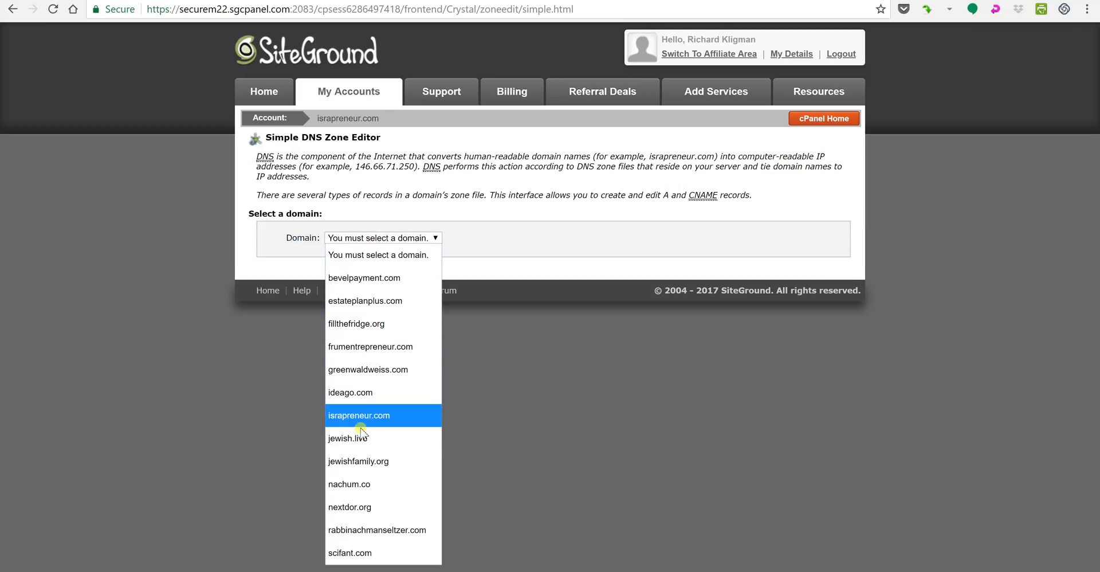
left_click(349, 484)
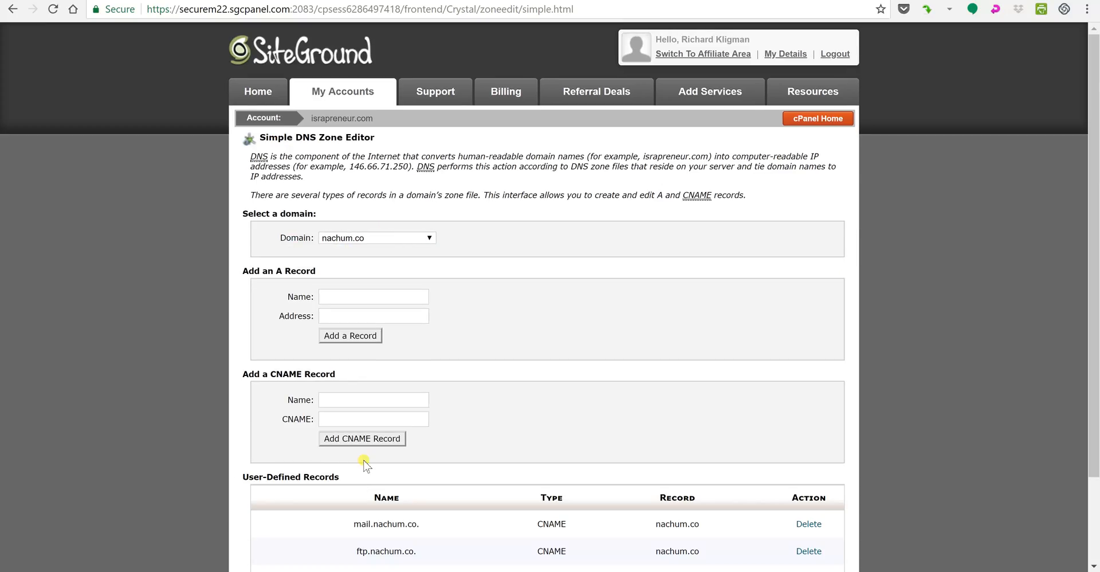
scroll("down", 3)
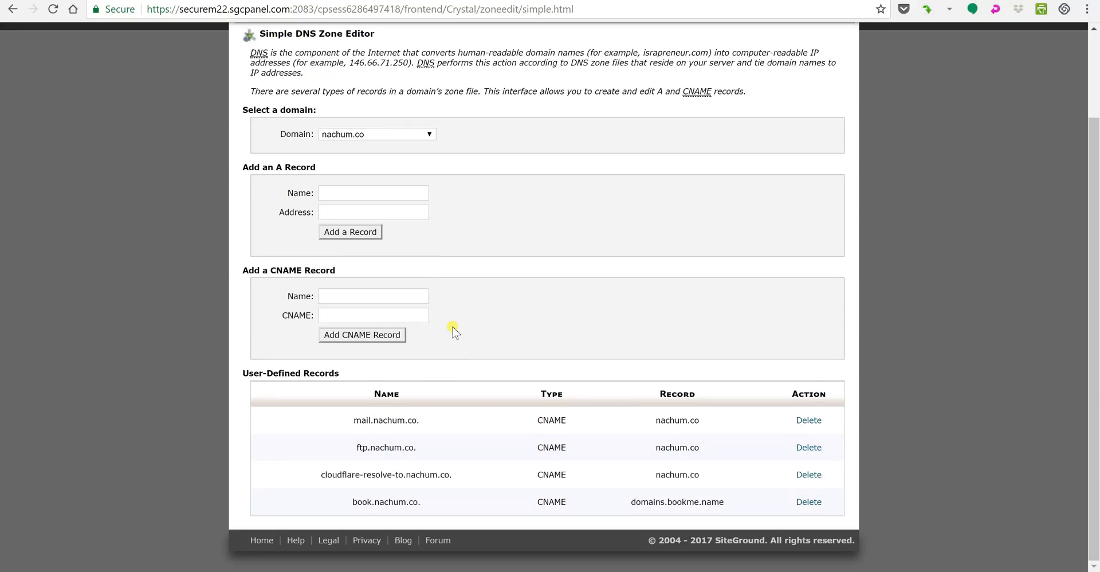
mouse_move(343, 276)
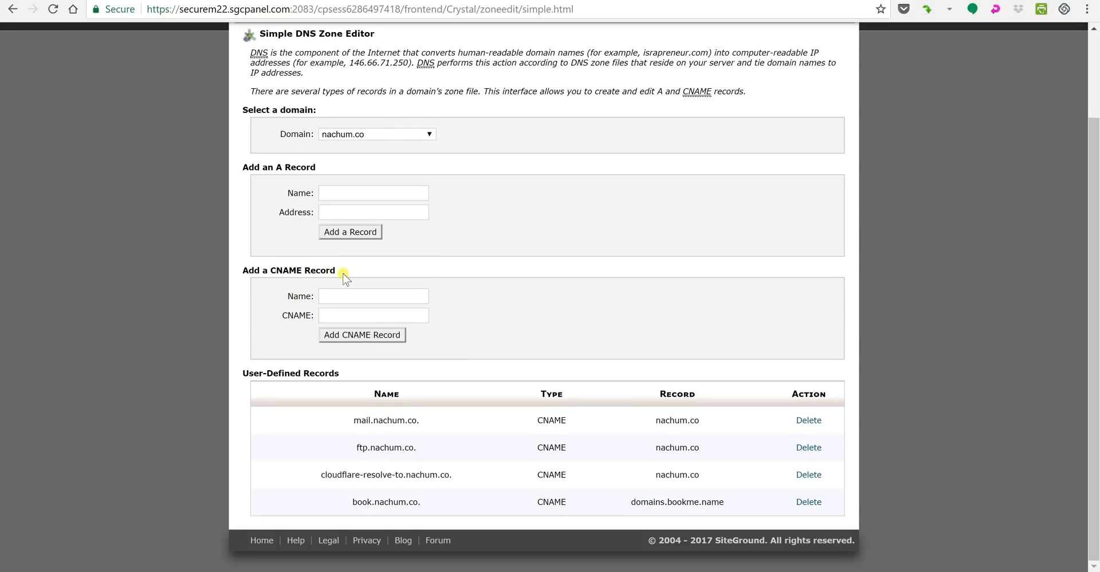
Step: Fill in a CNAME record named bookme pointing to domains.bookme.name
left_click(372, 295)
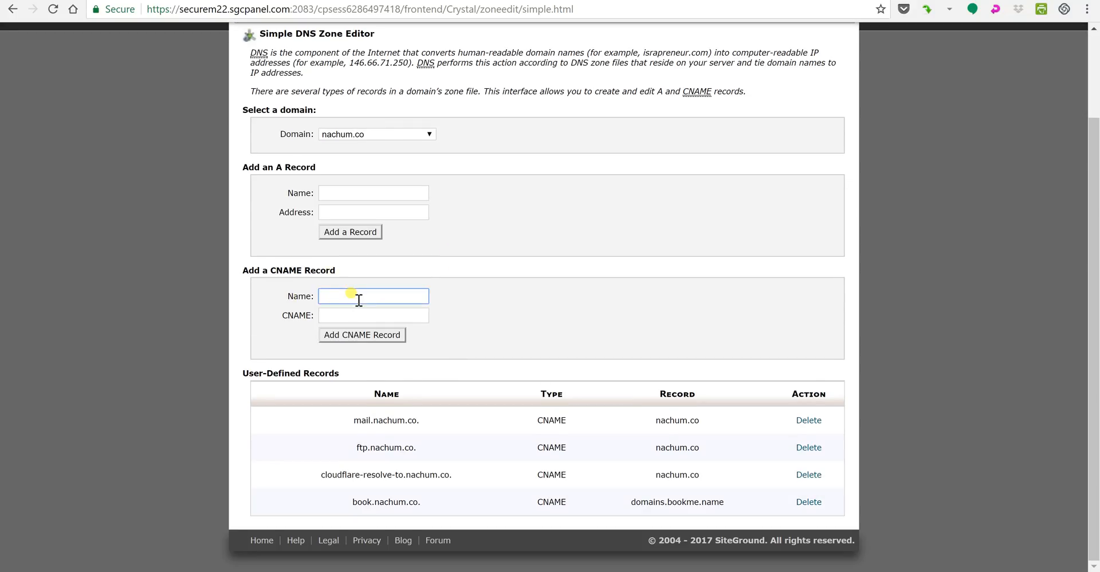
type("bookme.nachum.co.")
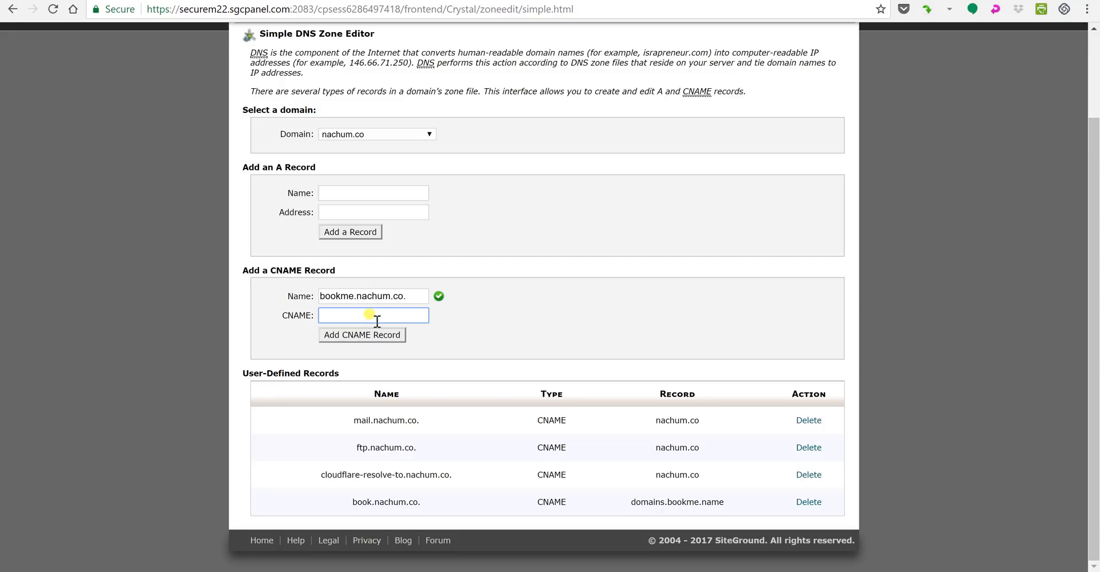
type("domains.book")
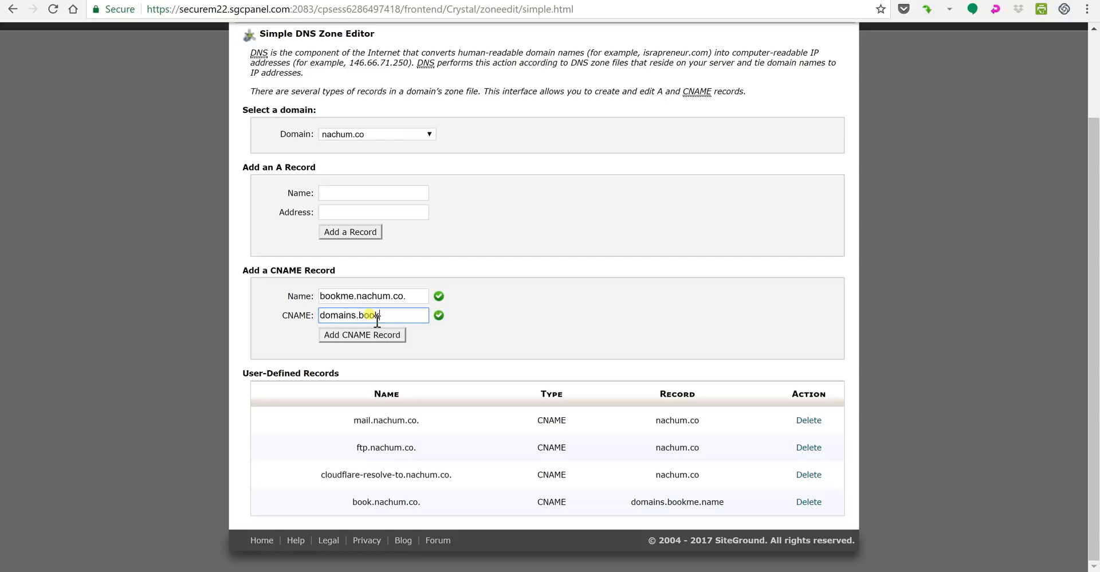
type("me.name")
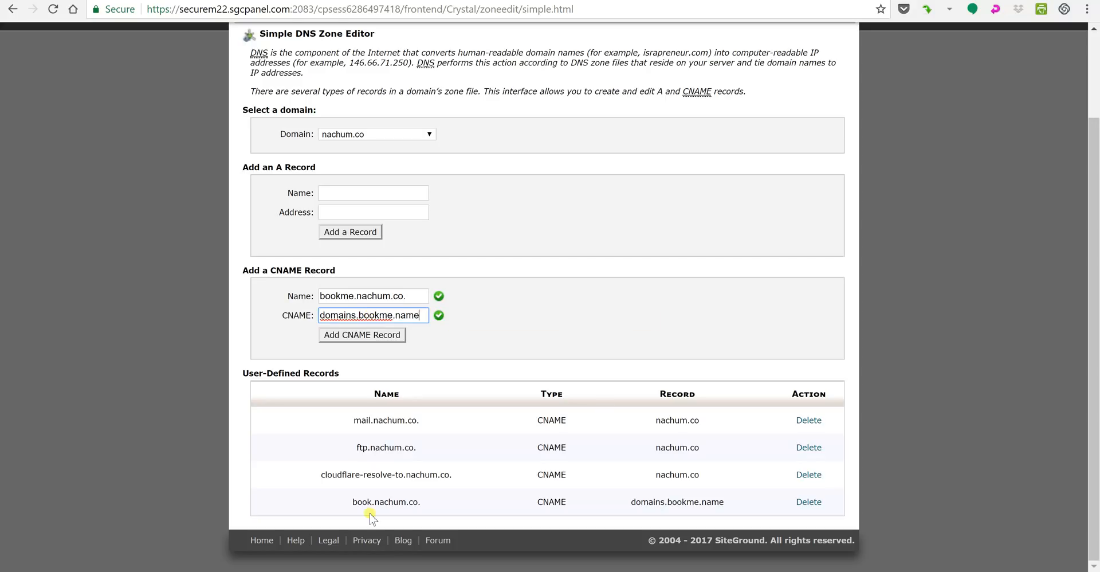
mouse_move(585, 388)
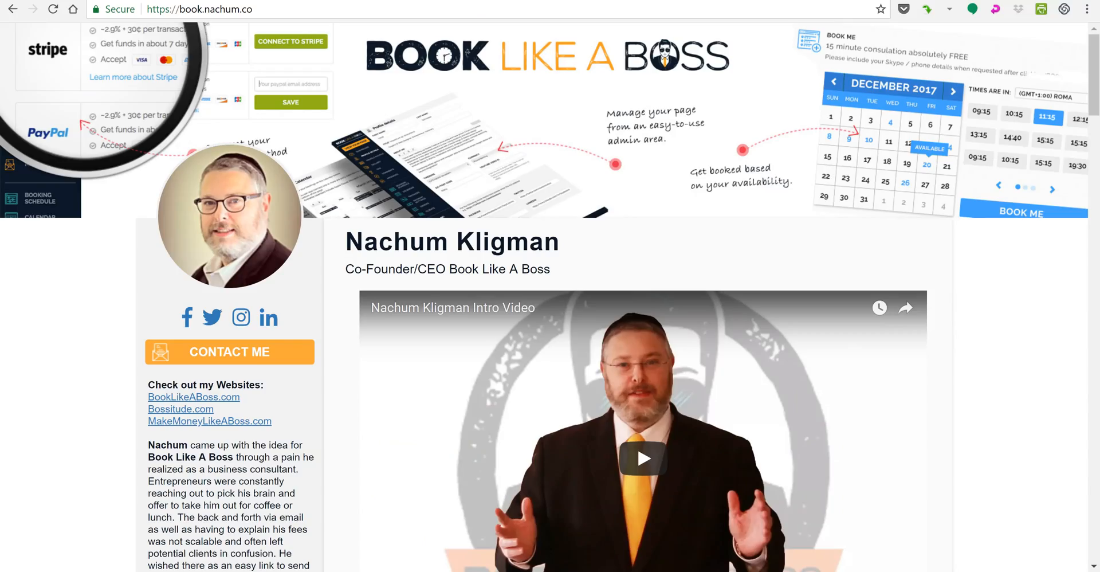
mouse_move(400, 128)
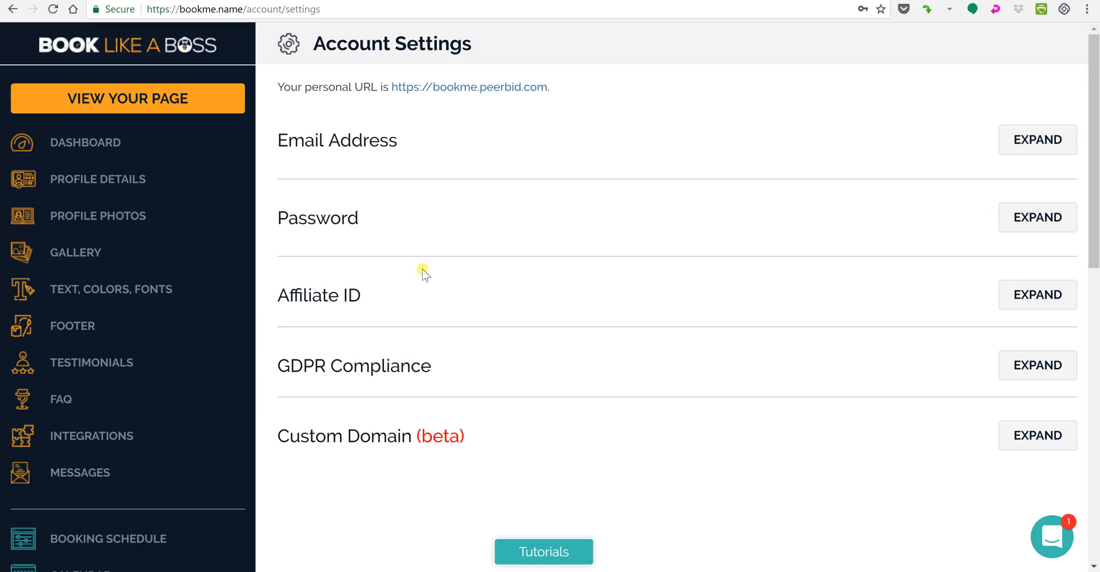
Step: Expand the Custom Domain settings and disconnect bookme.peerbid.com
left_click(1037, 434)
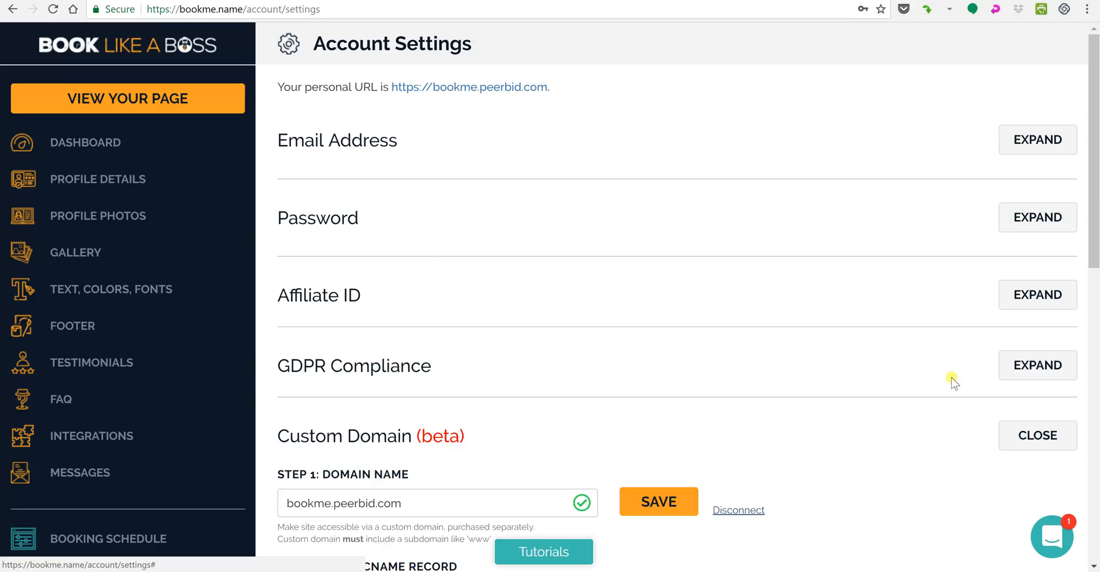
scroll("down", 3)
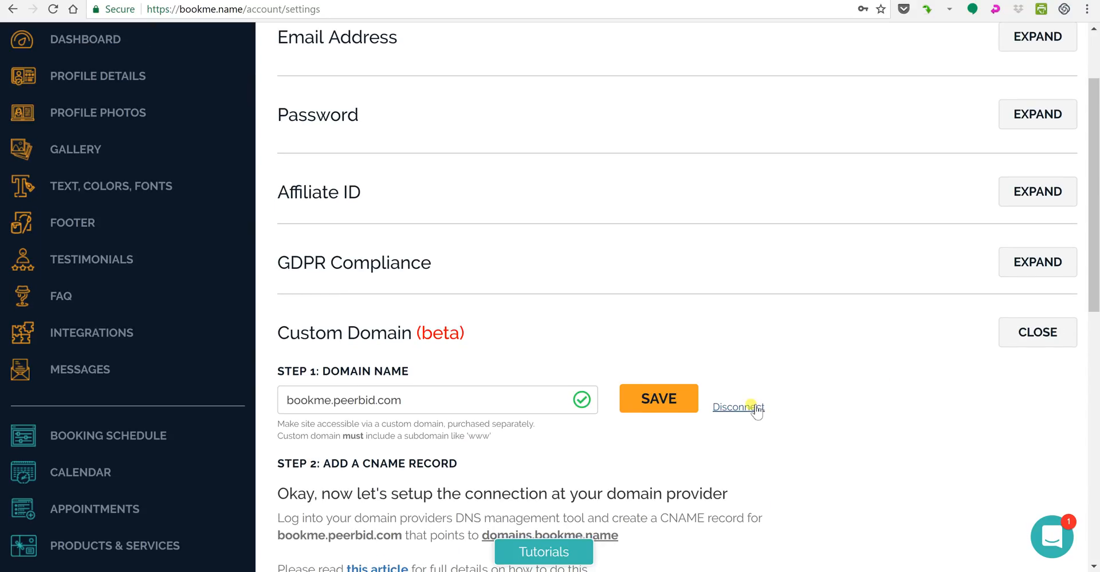
left_click(737, 407)
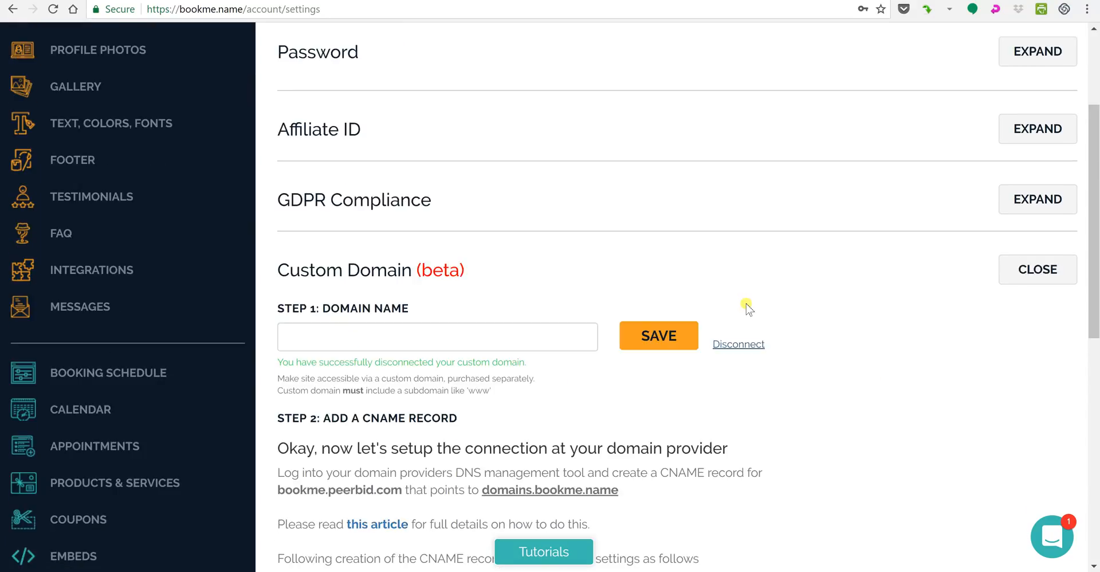
scroll("down", 3)
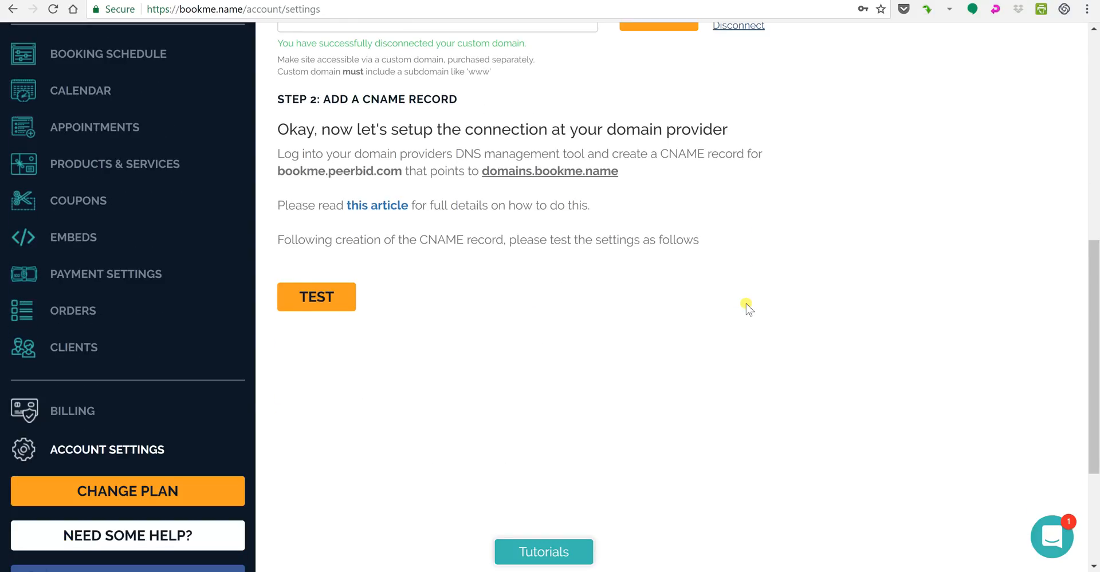